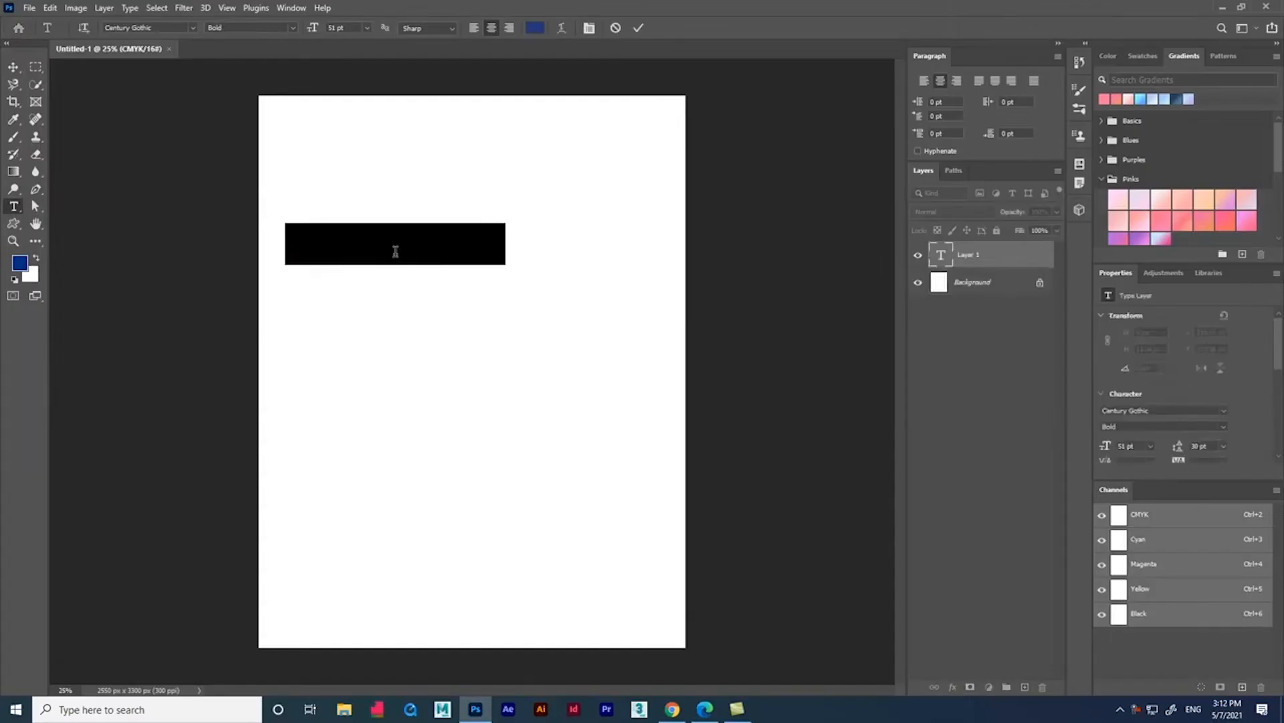
Type 'vecpix with me' horizontally, then again as a vertical column down the left edge
text(vecpi)
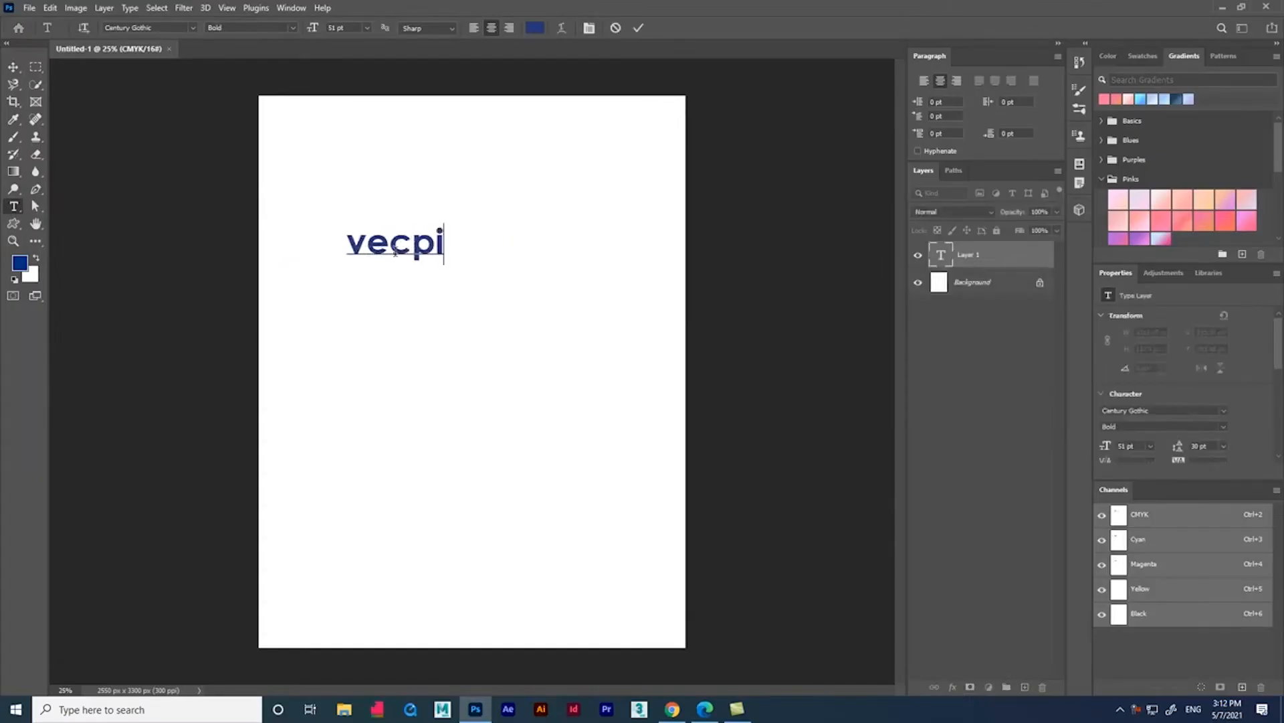
text(x with me)
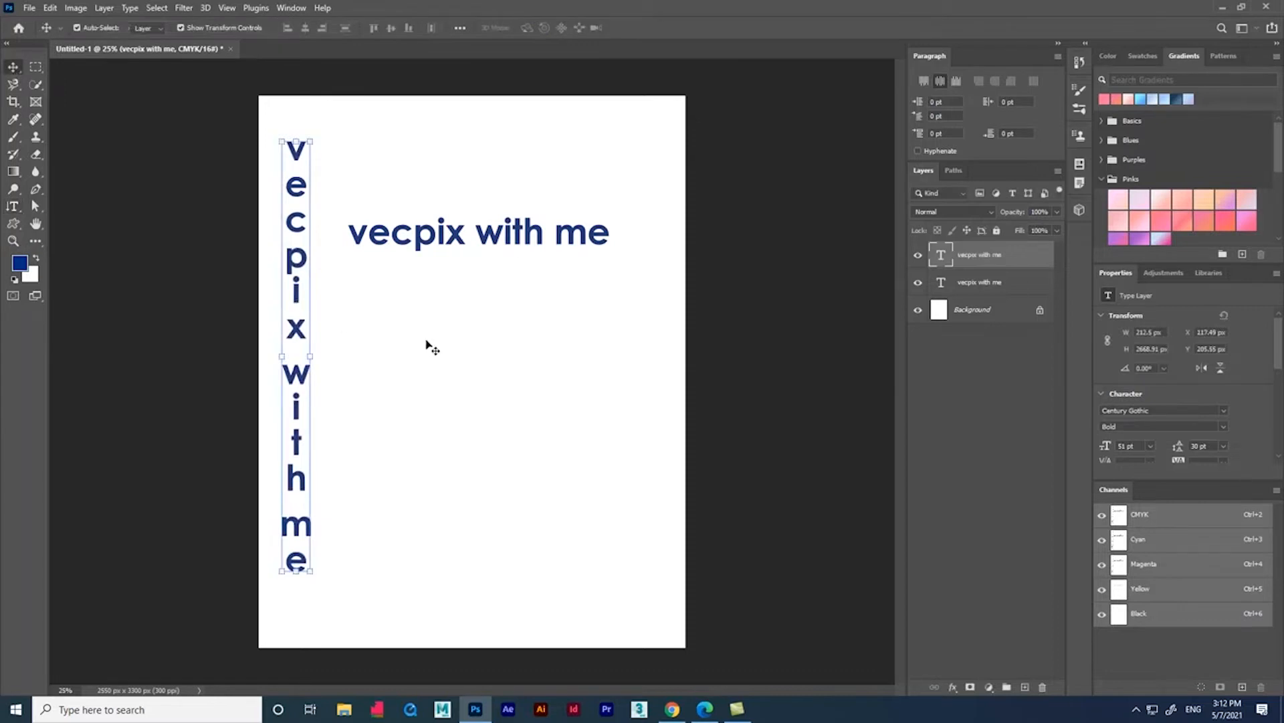
Select all of the horizontal 'vecpix with me' text and enlarge its type size
click(13, 206)
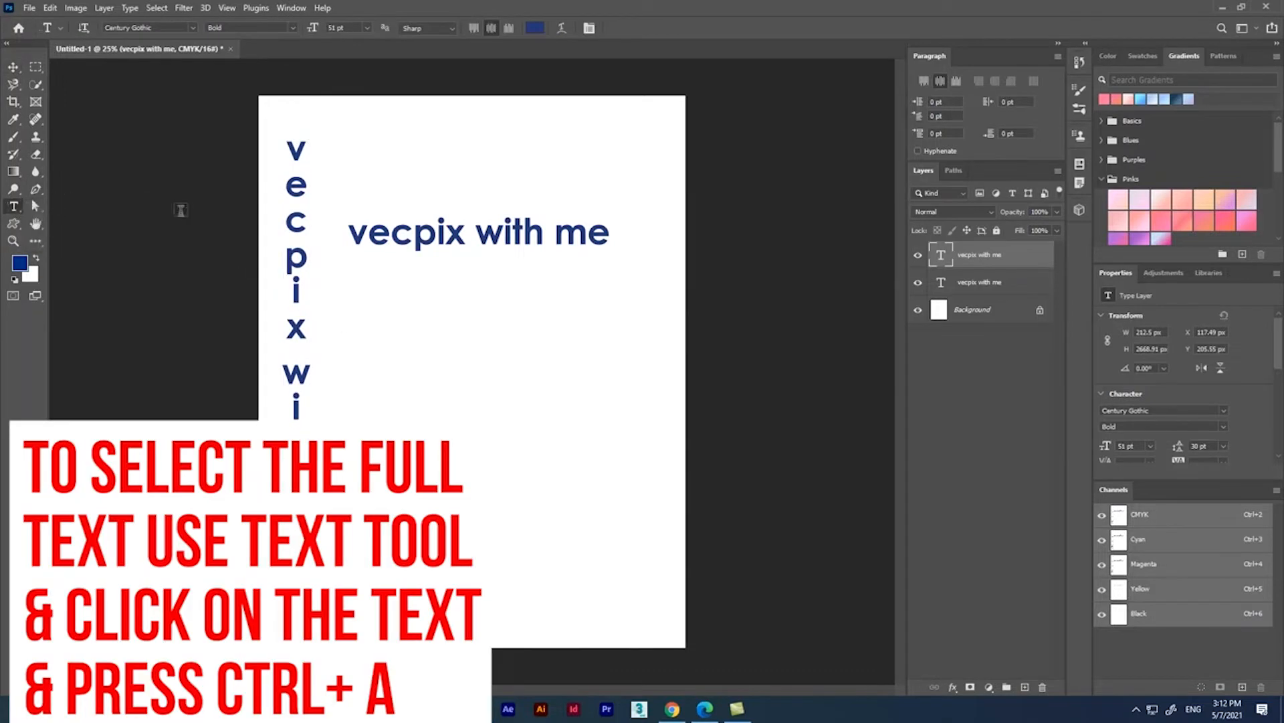
click(445, 251)
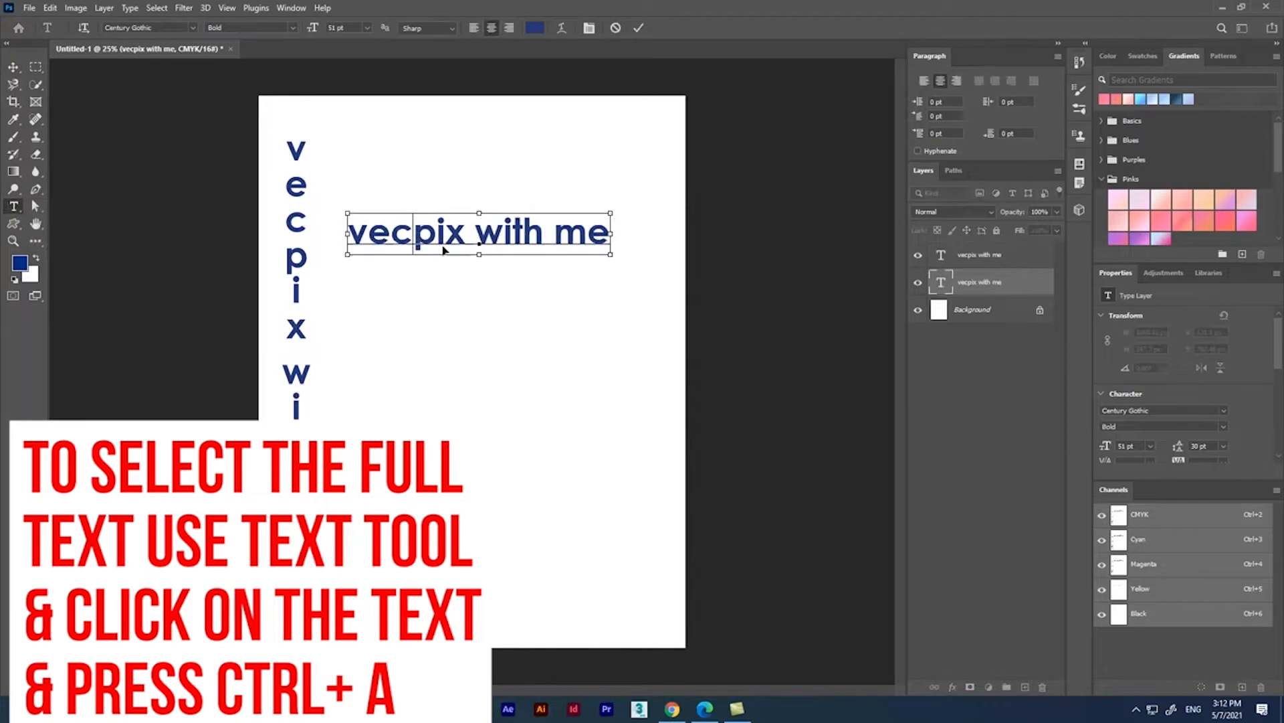
key(ctrl+a)
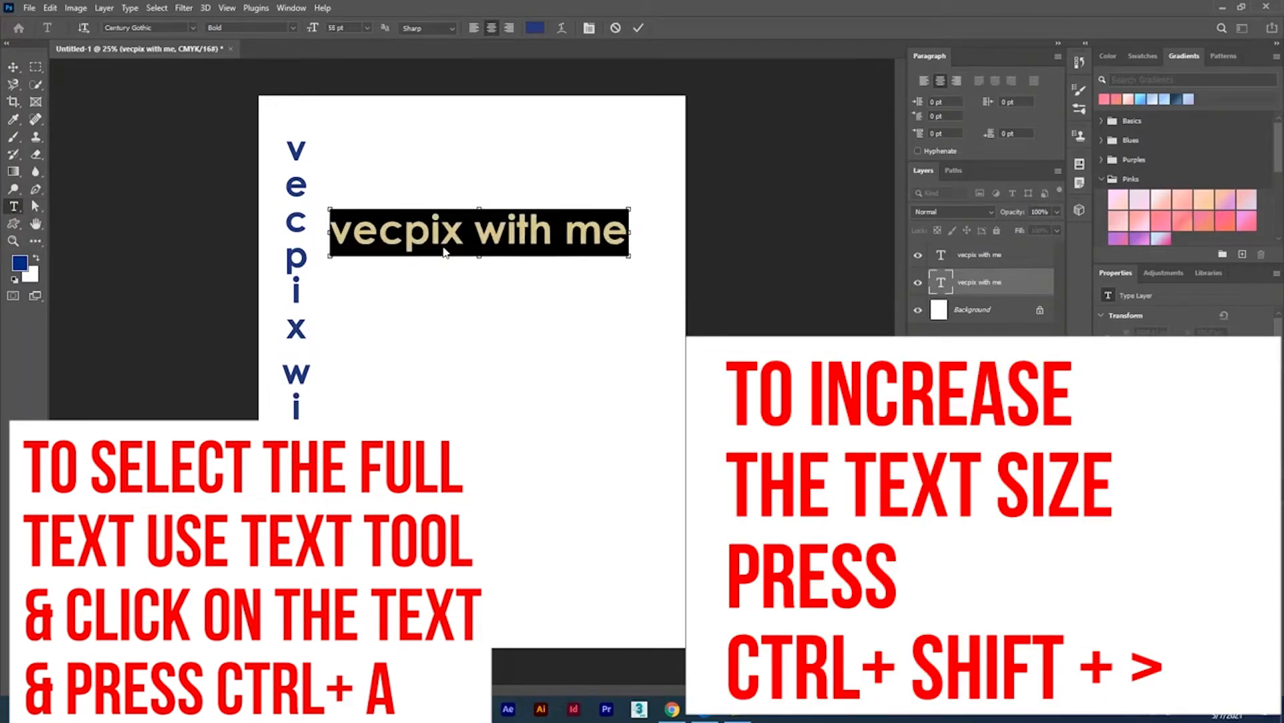
key(ctrl+shift+>)
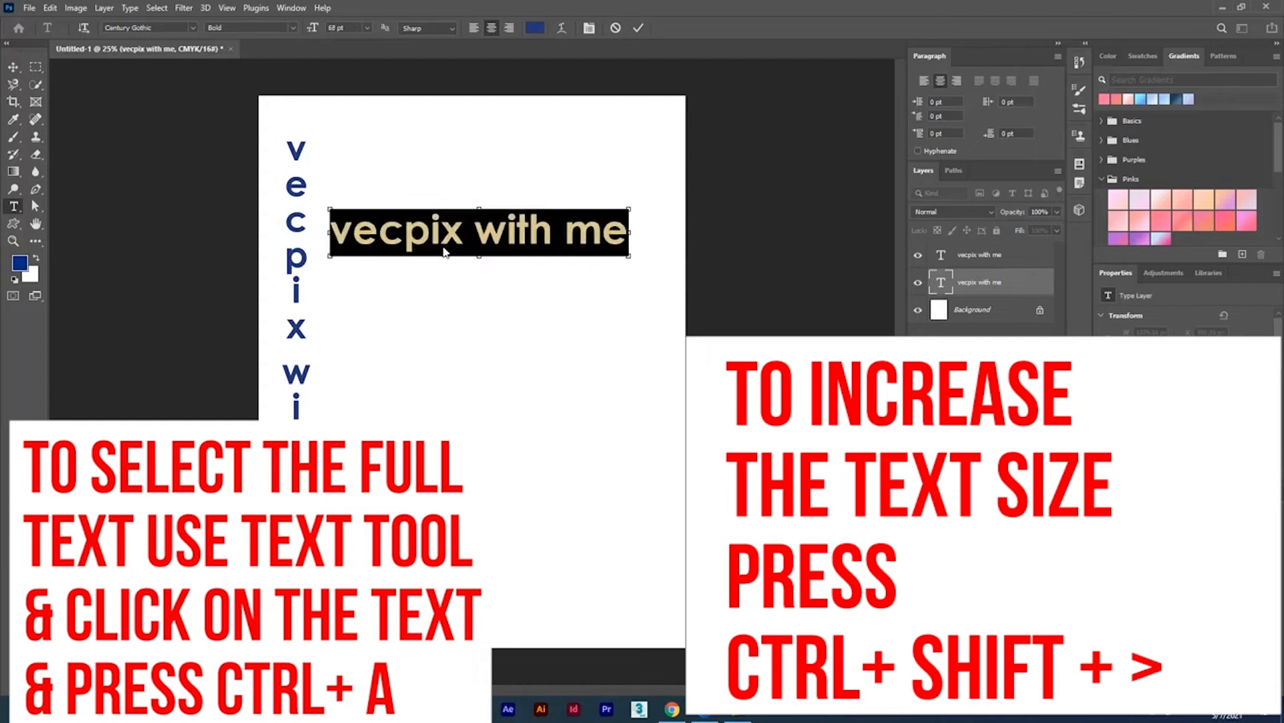
key(ctrl+shift+<)
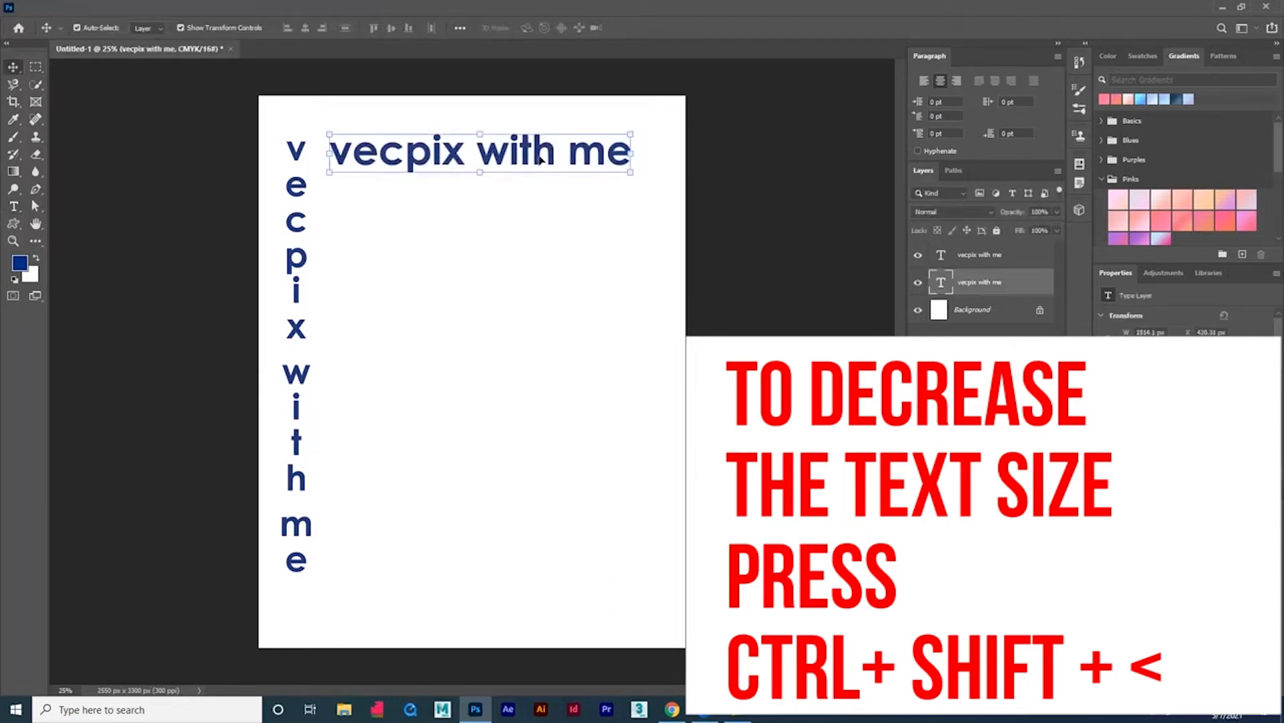
Alt-drag a copy of the top 'vecpix with me' line to mid-page, deleting extra Ctrl+J copies
drag(479, 152, 483, 277)
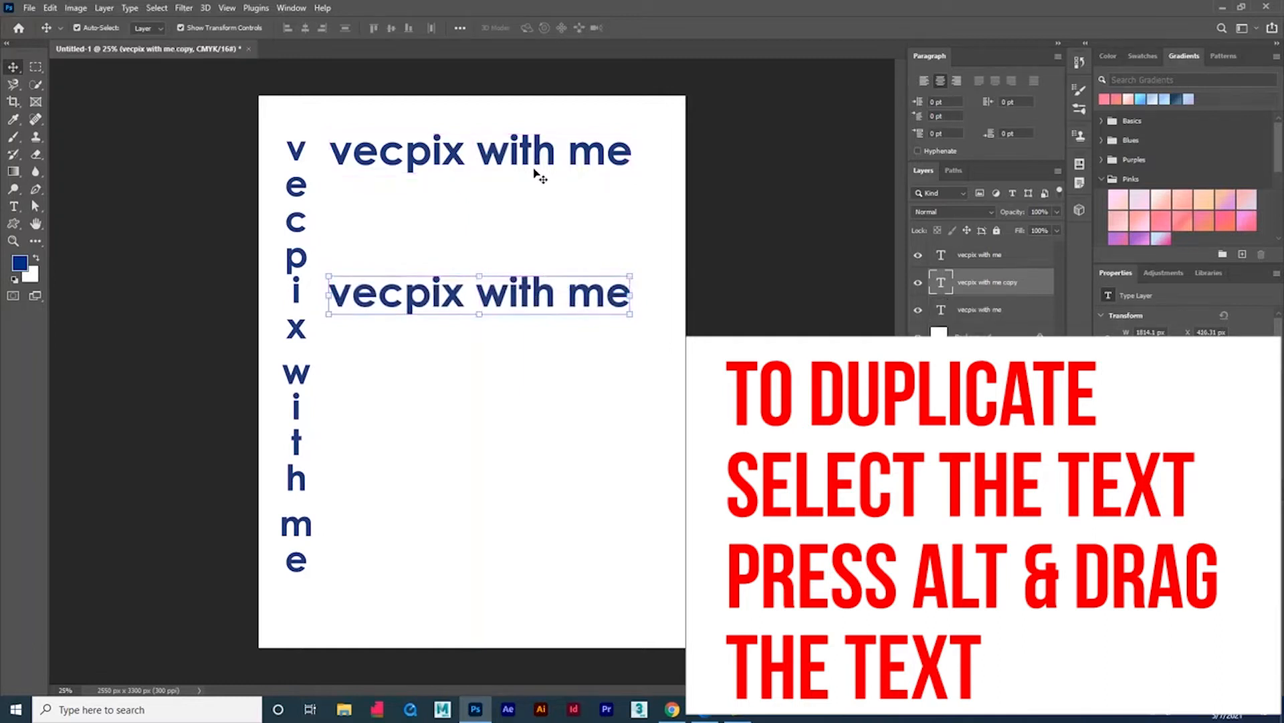
drag(479, 293, 479, 222)
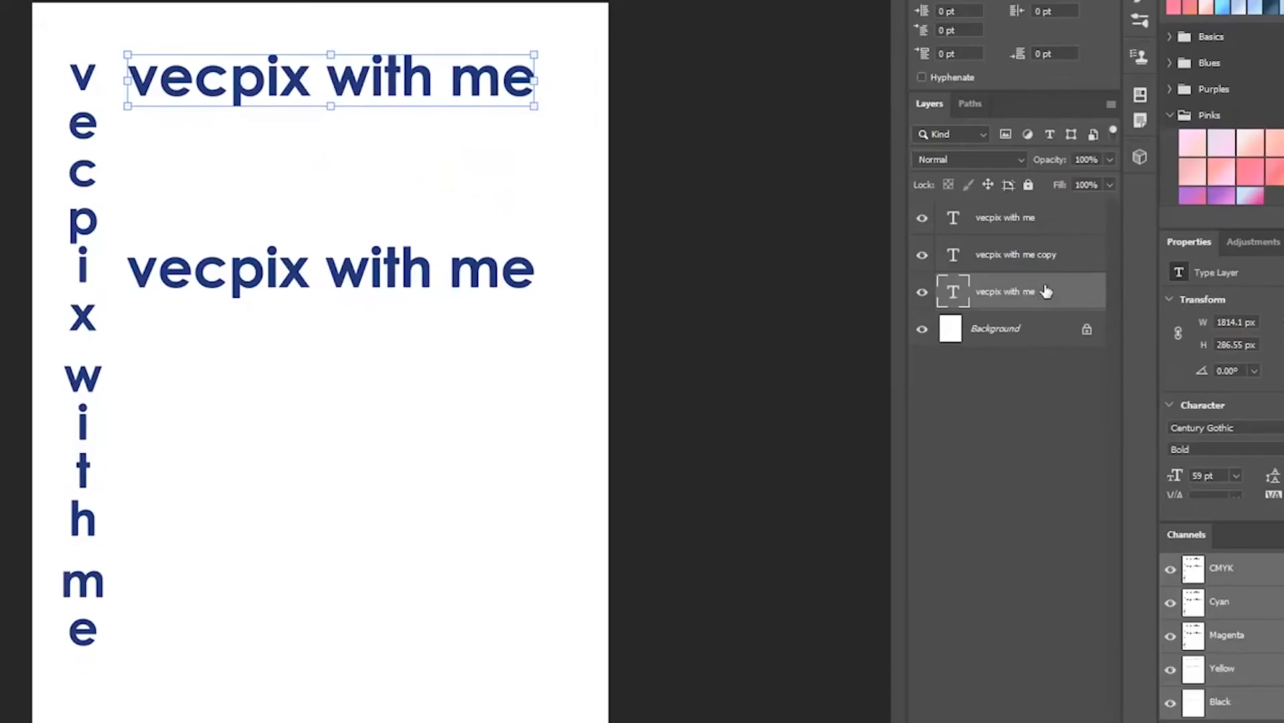
key(Ctrl+J)
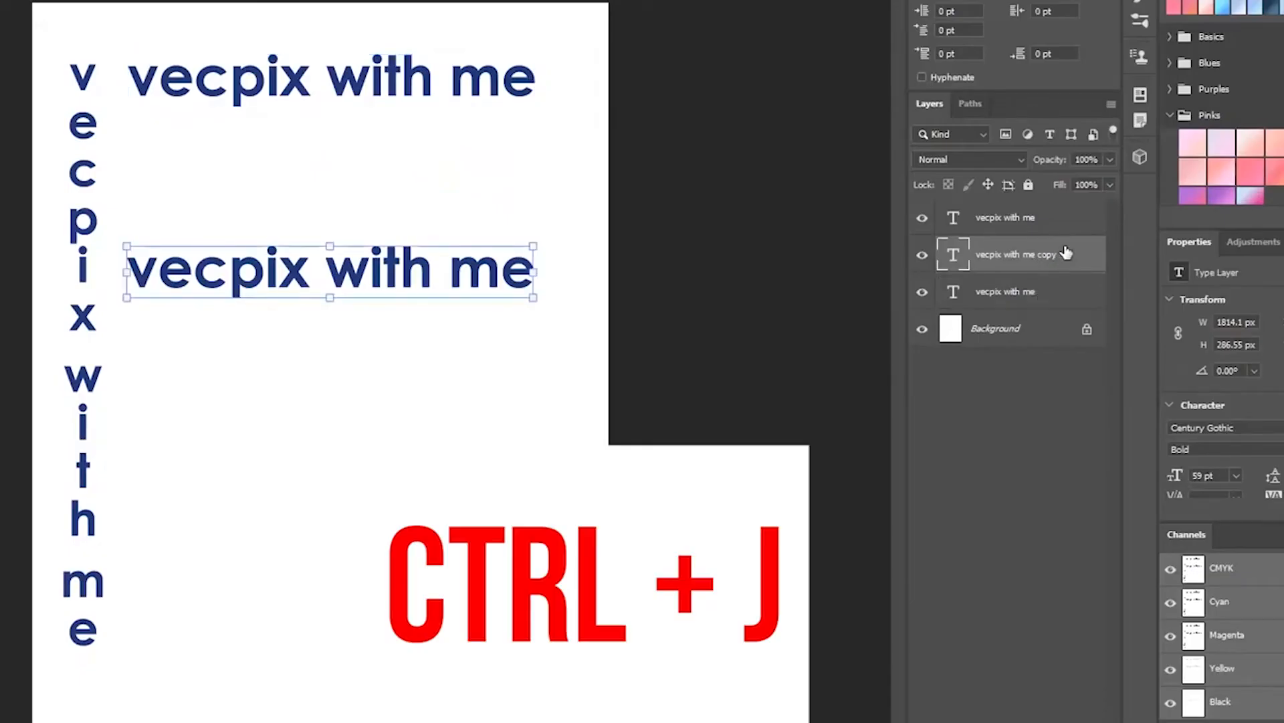
key(ctrl+j)
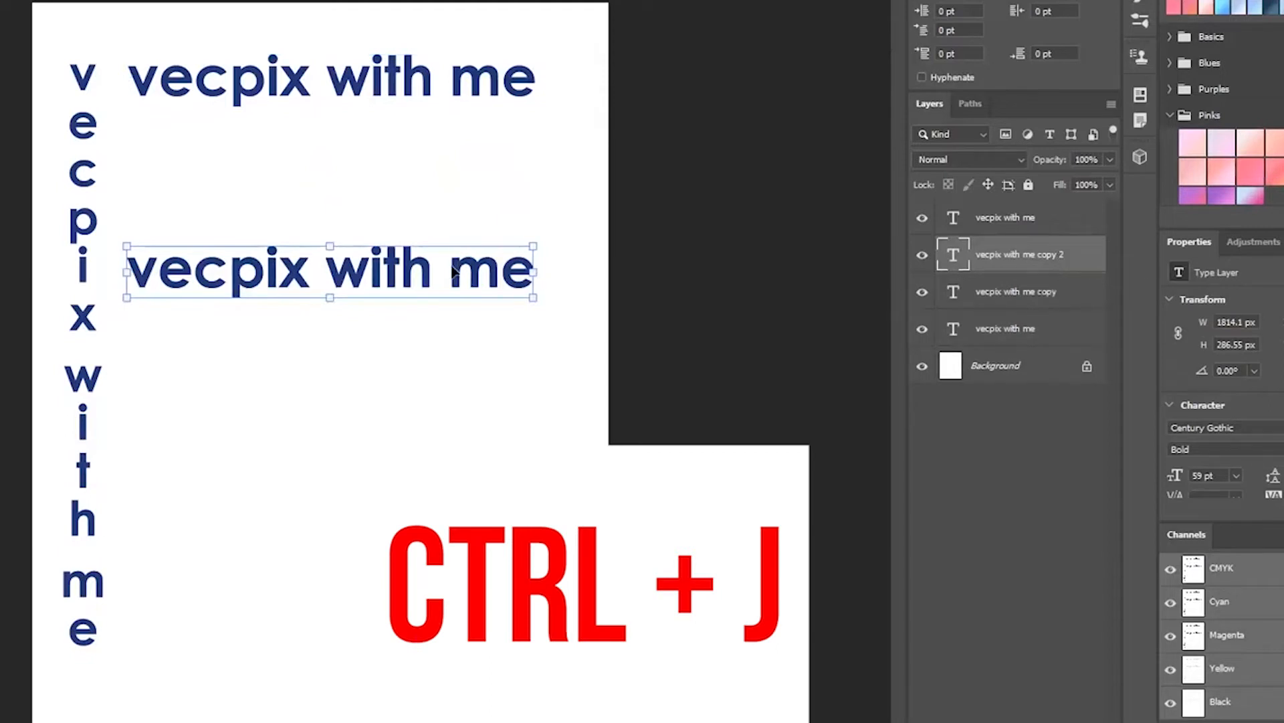
drag(328, 271, 328, 180)
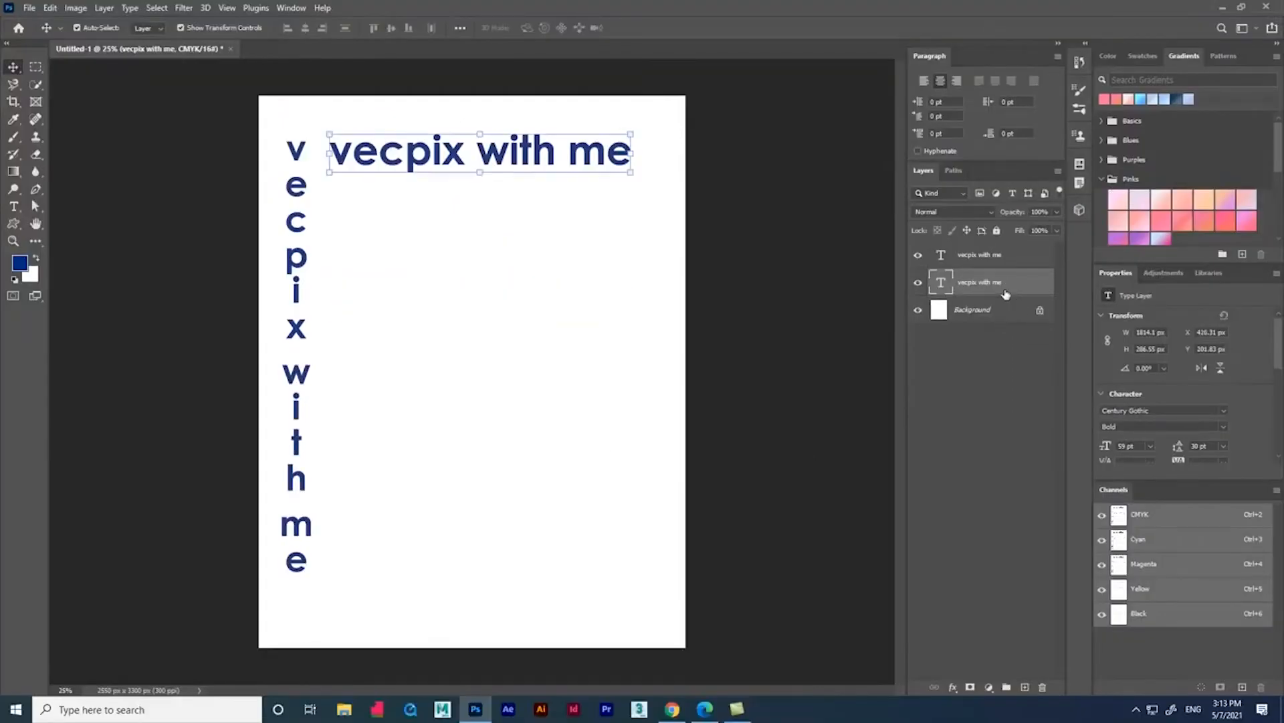
drag(479, 152, 536, 274)
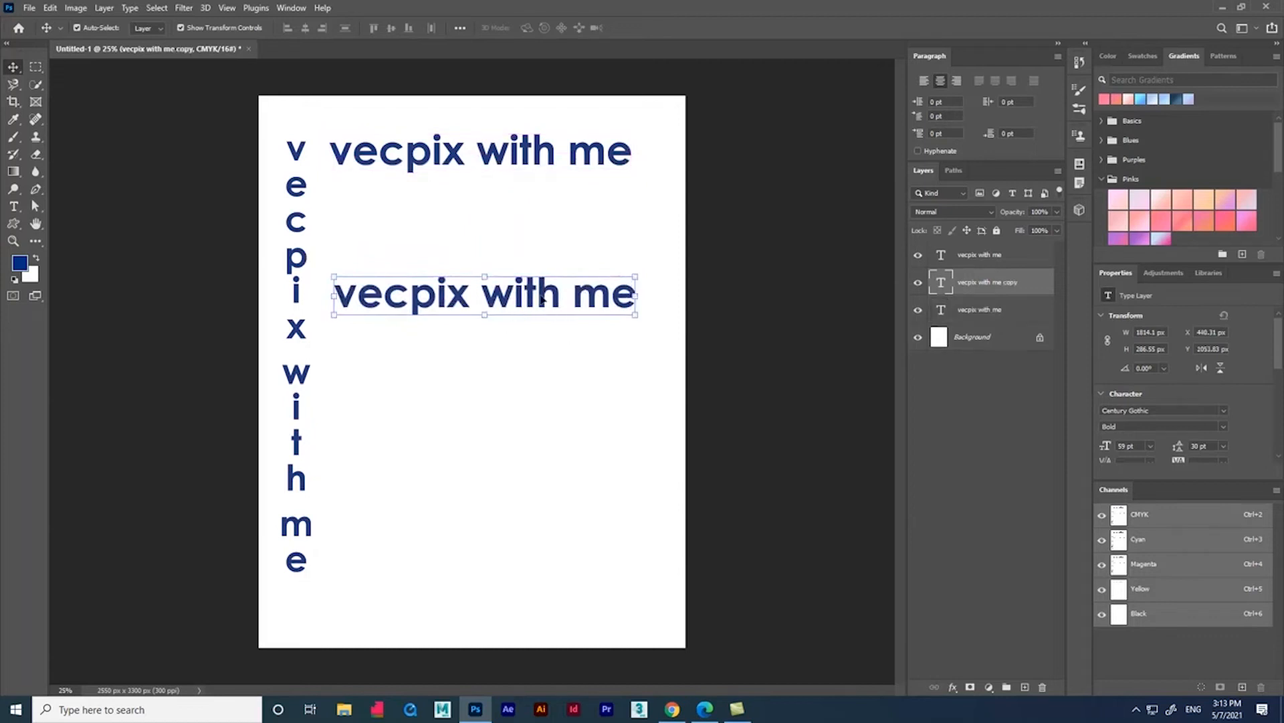
drag(483, 293, 492, 322)
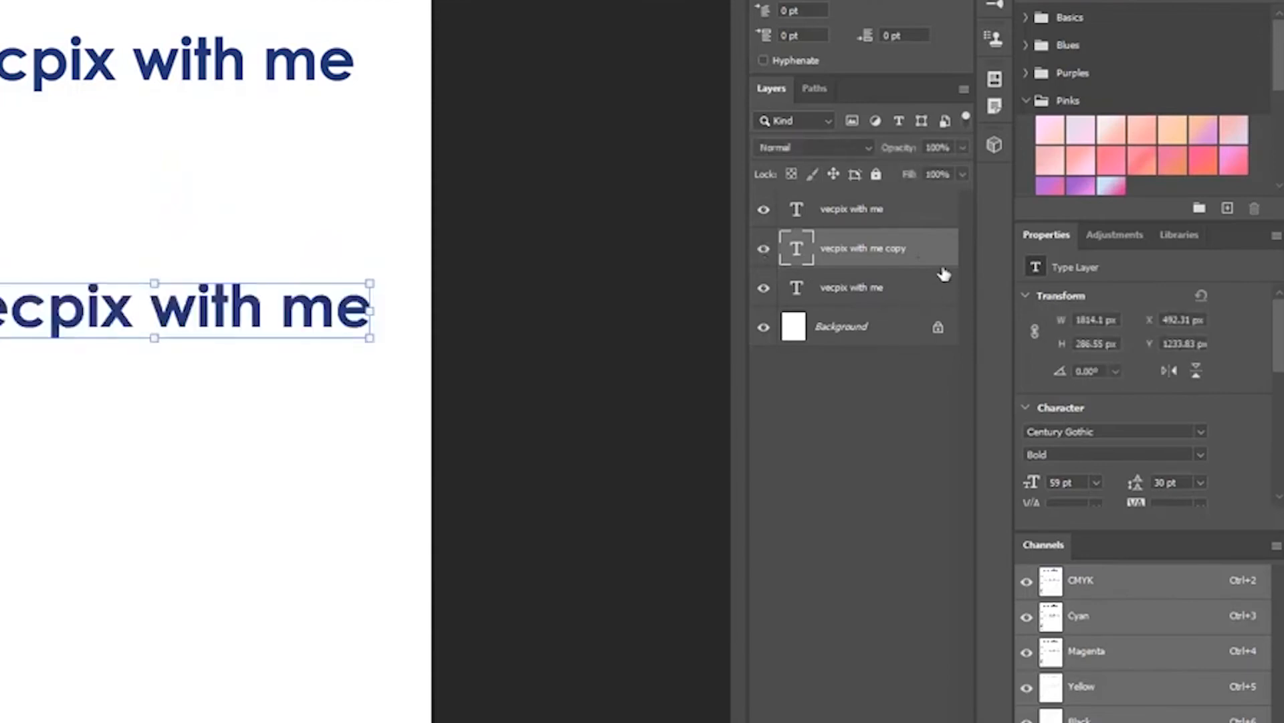
Warp the copied text layer with the Arc style from Warp Text
right_click(864, 247)
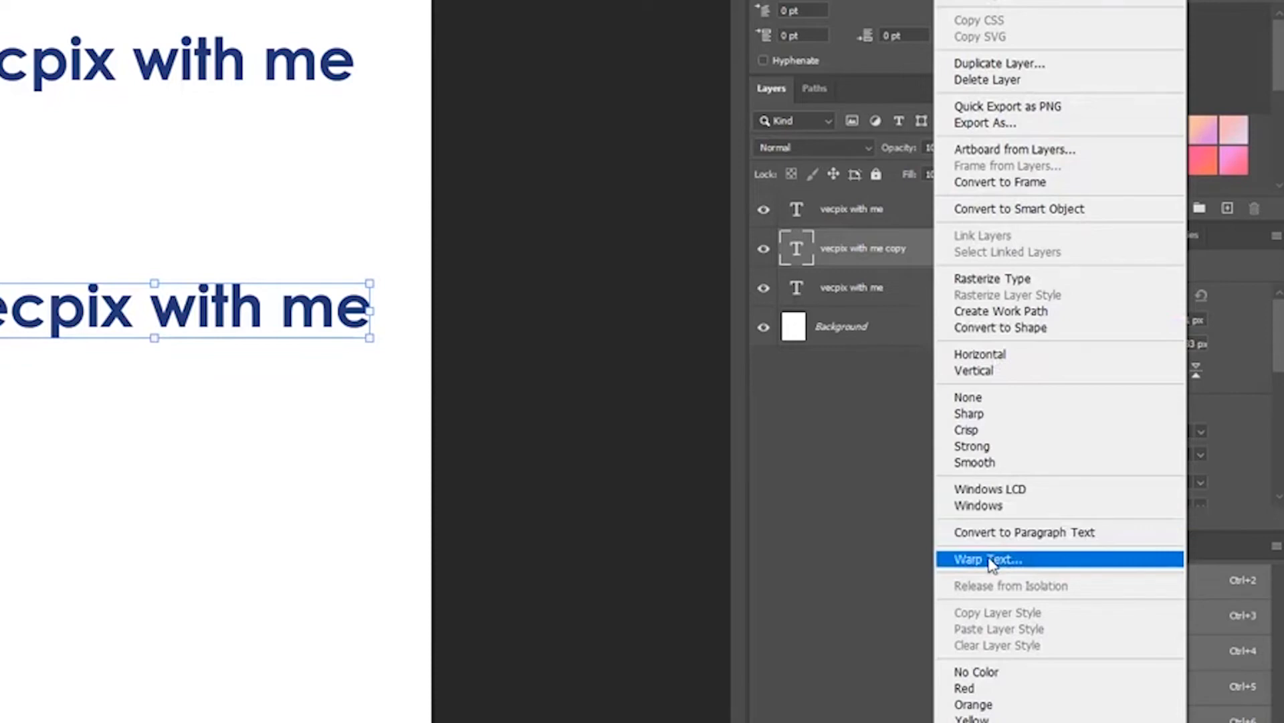
click(993, 559)
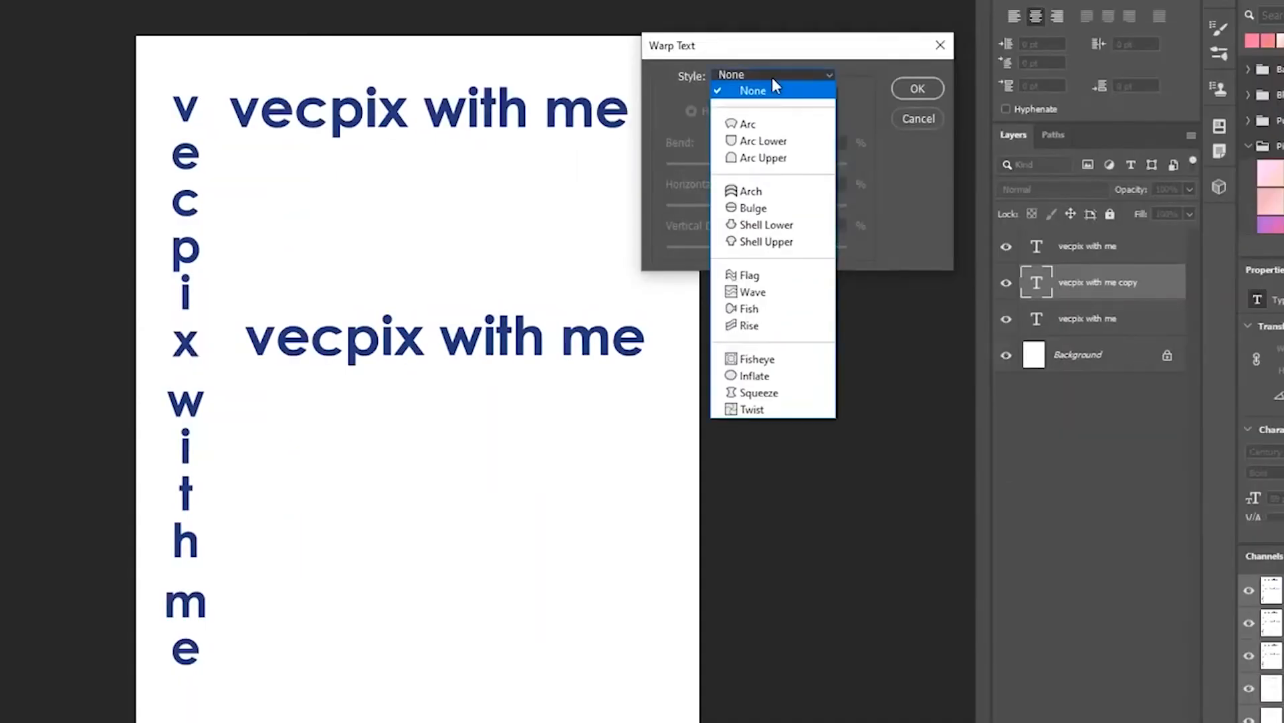
mouse_move(767, 119)
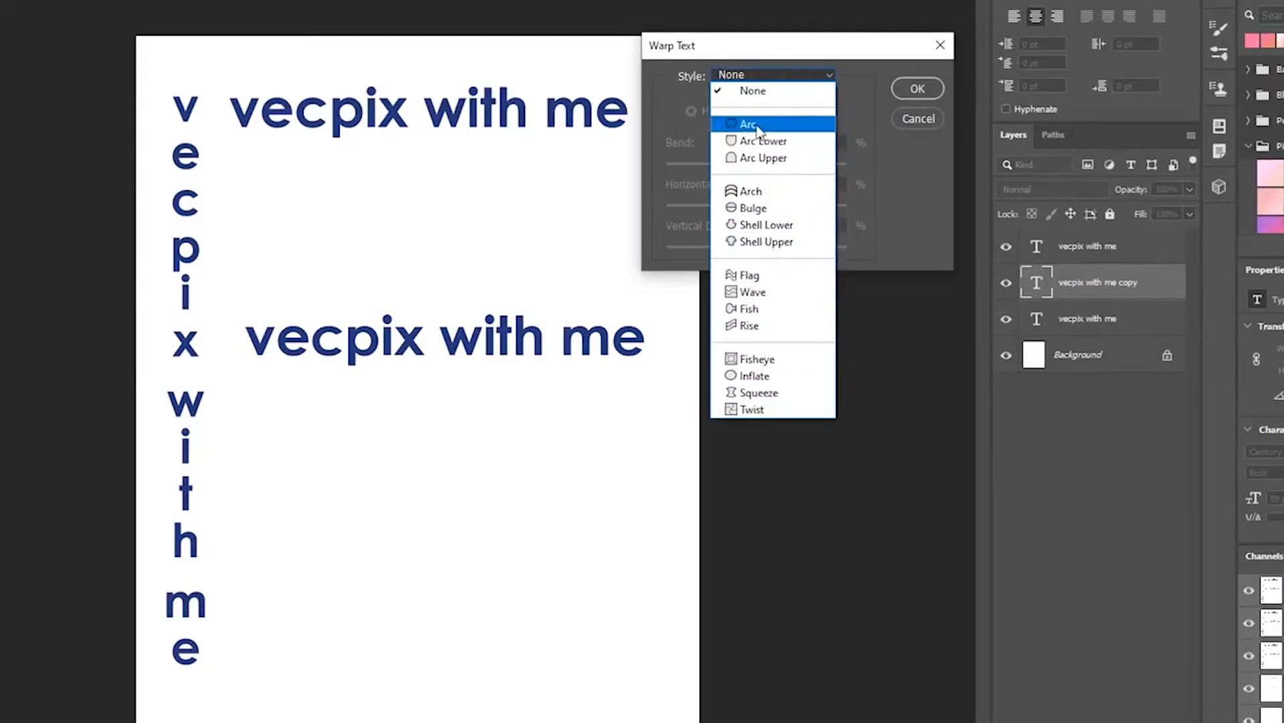
click(749, 124)
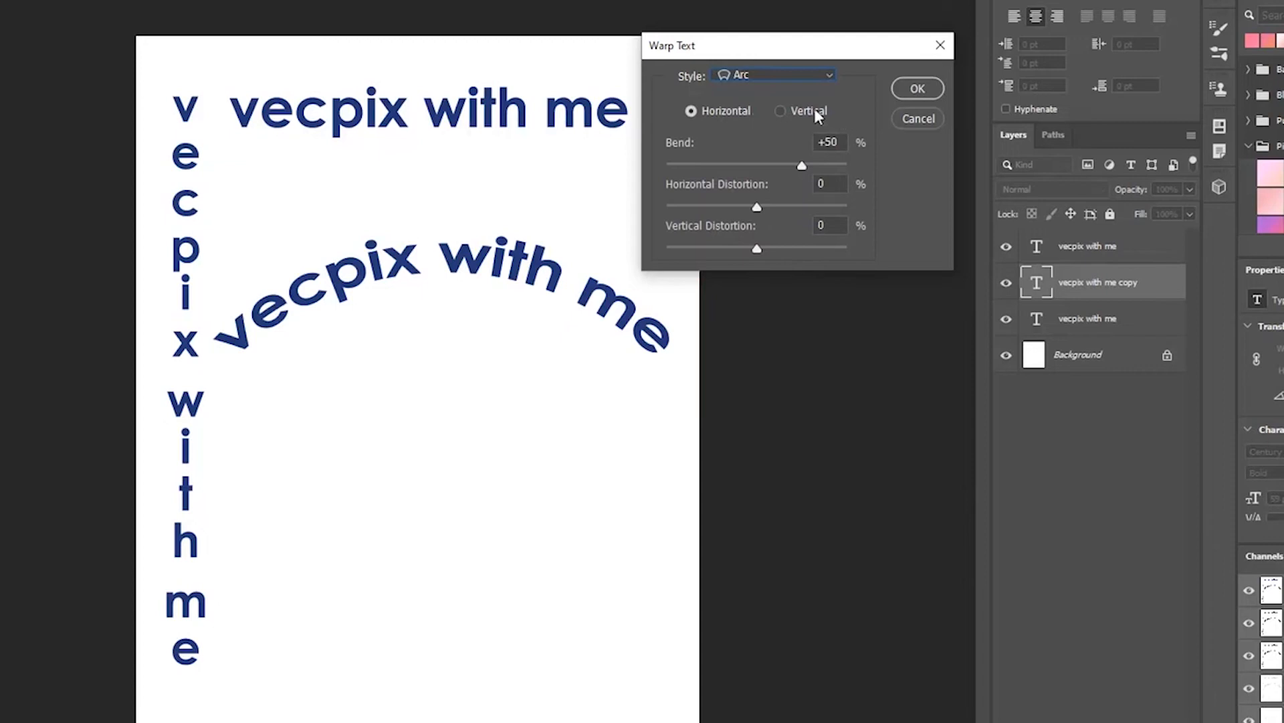
Toggle the arc warp between horizontal and vertical and lower the Bend to about 13%
click(780, 111)
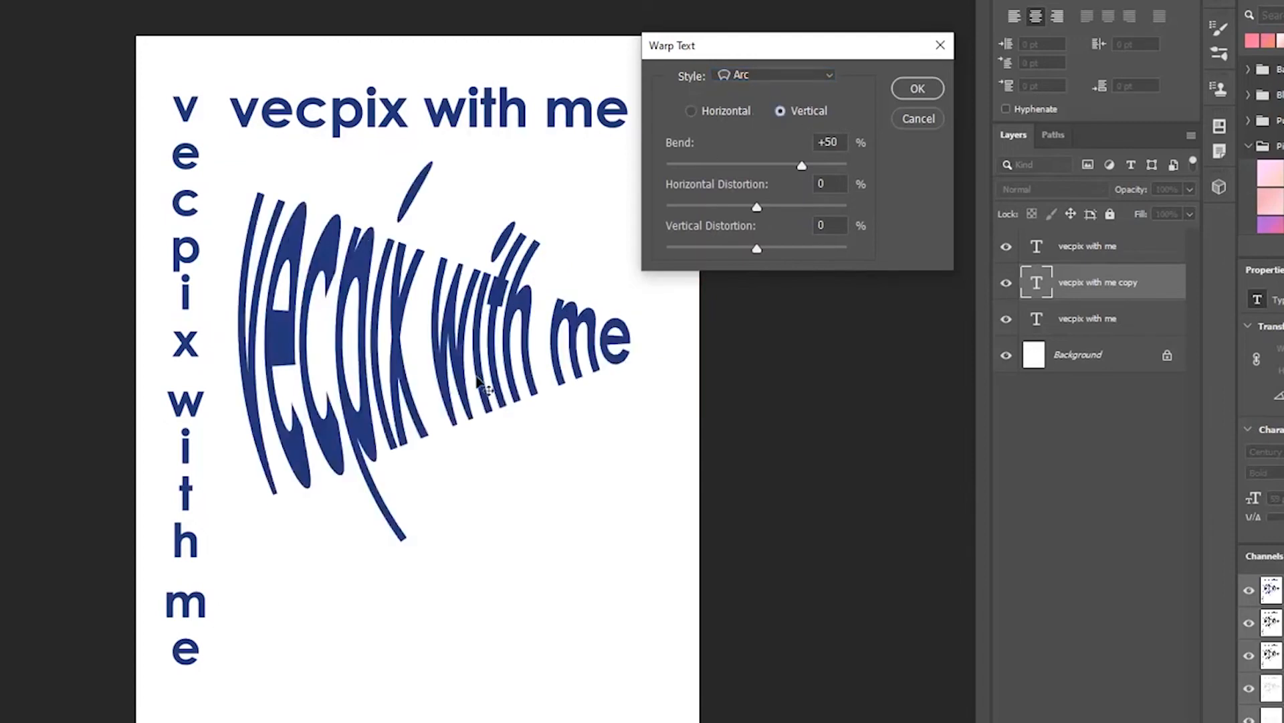
mouse_move(719, 129)
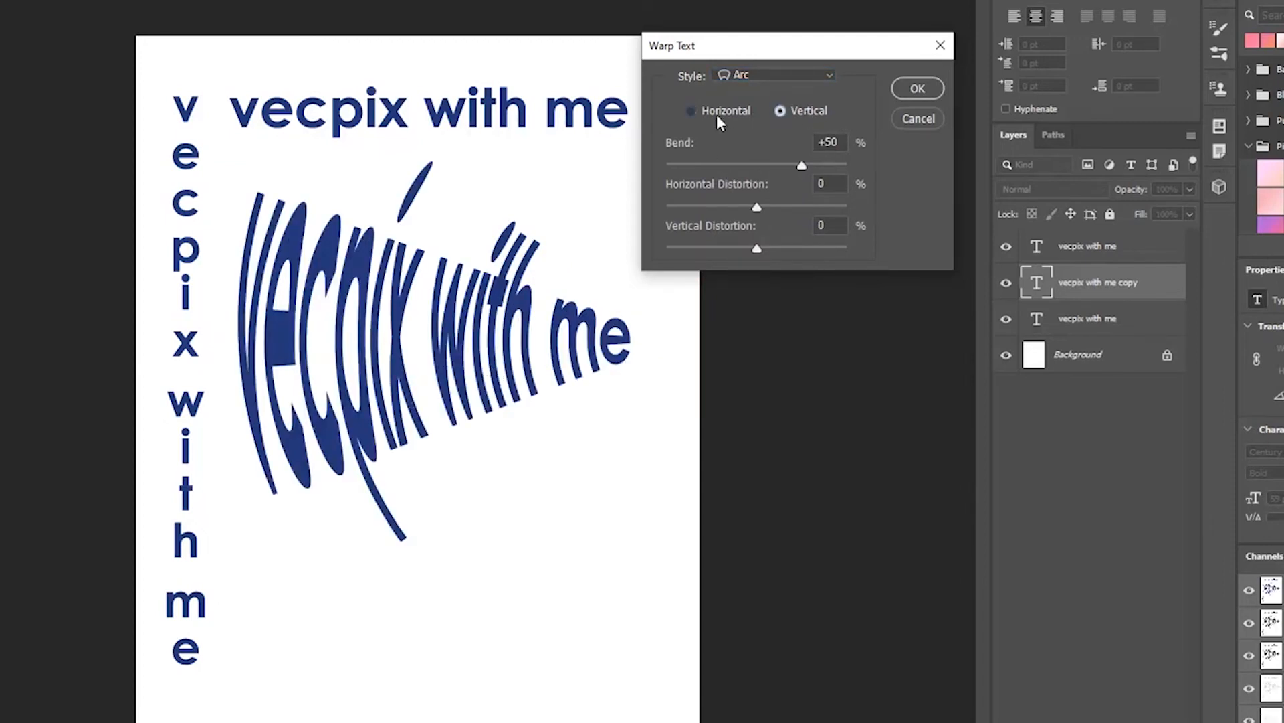
click(690, 110)
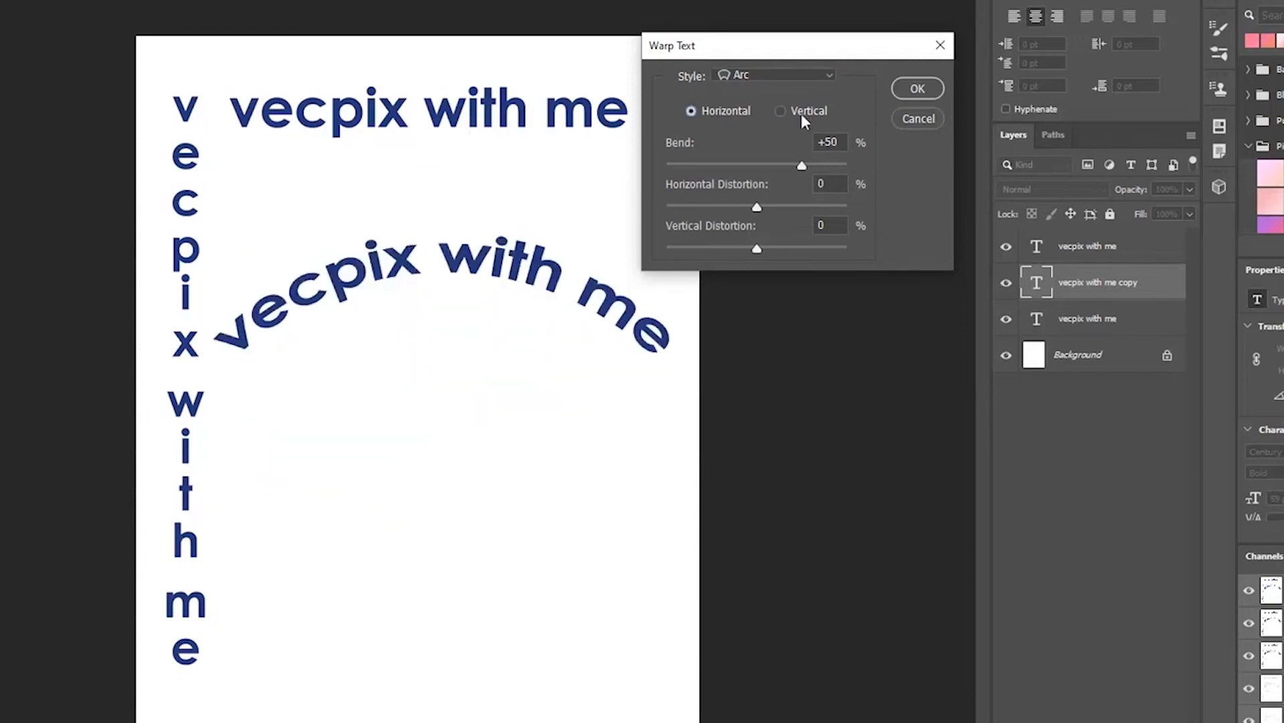
click(781, 112)
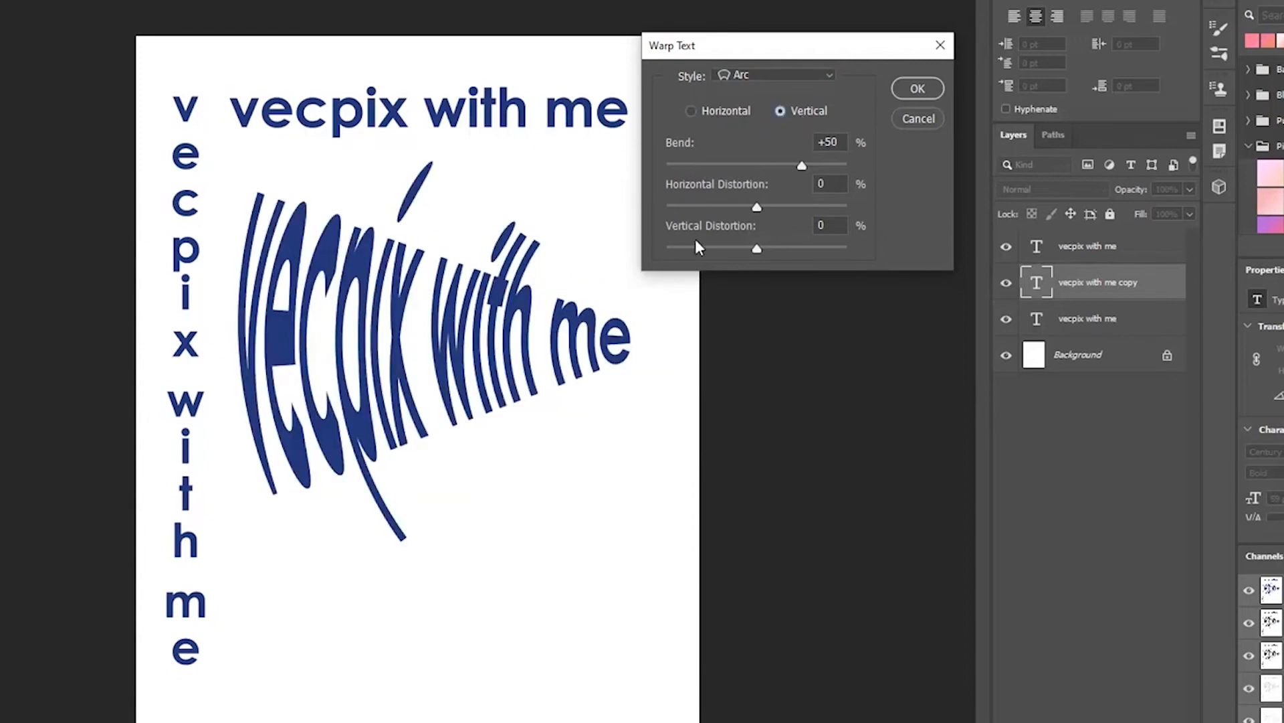
drag(801, 165, 798, 164)
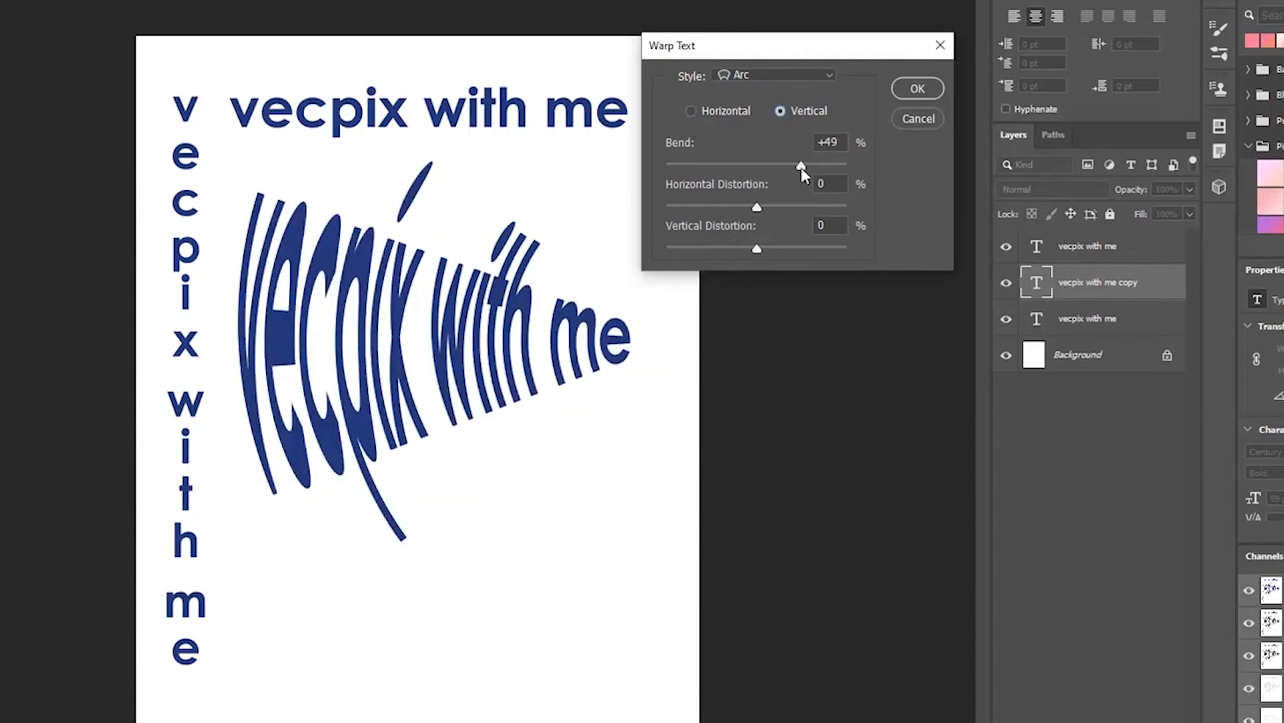
drag(802, 163, 768, 164)
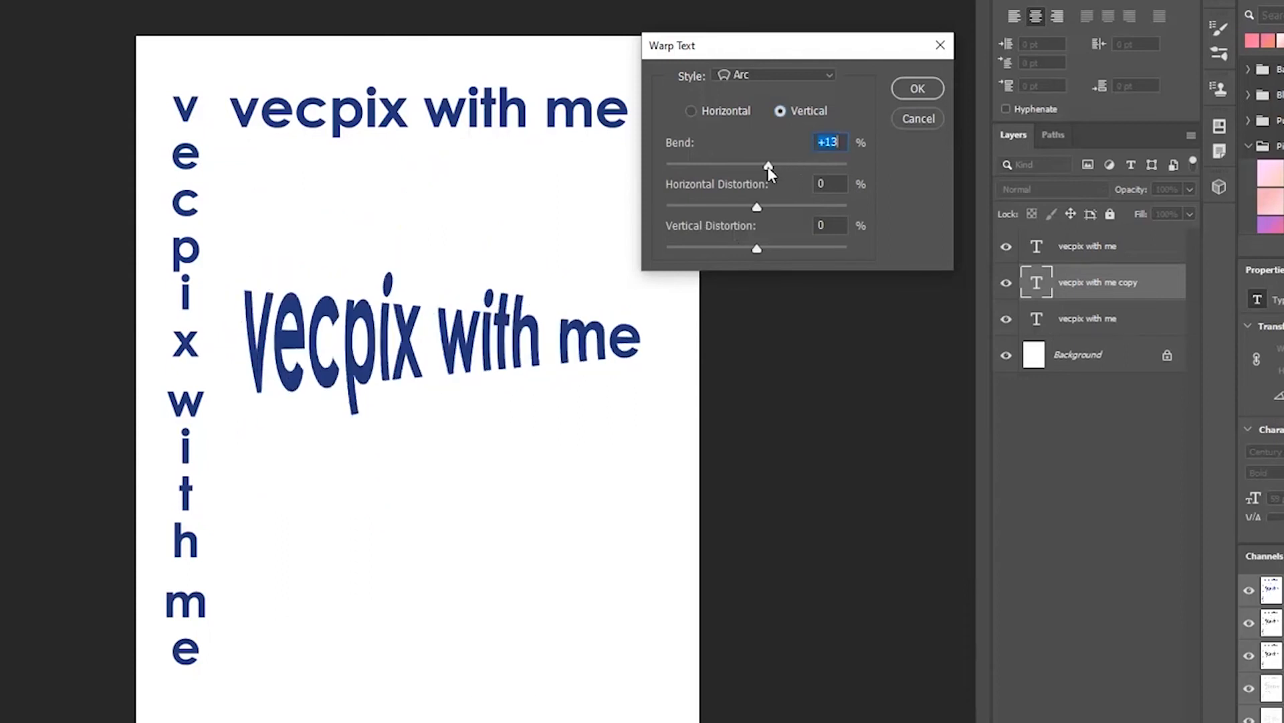
drag(769, 164, 757, 164)
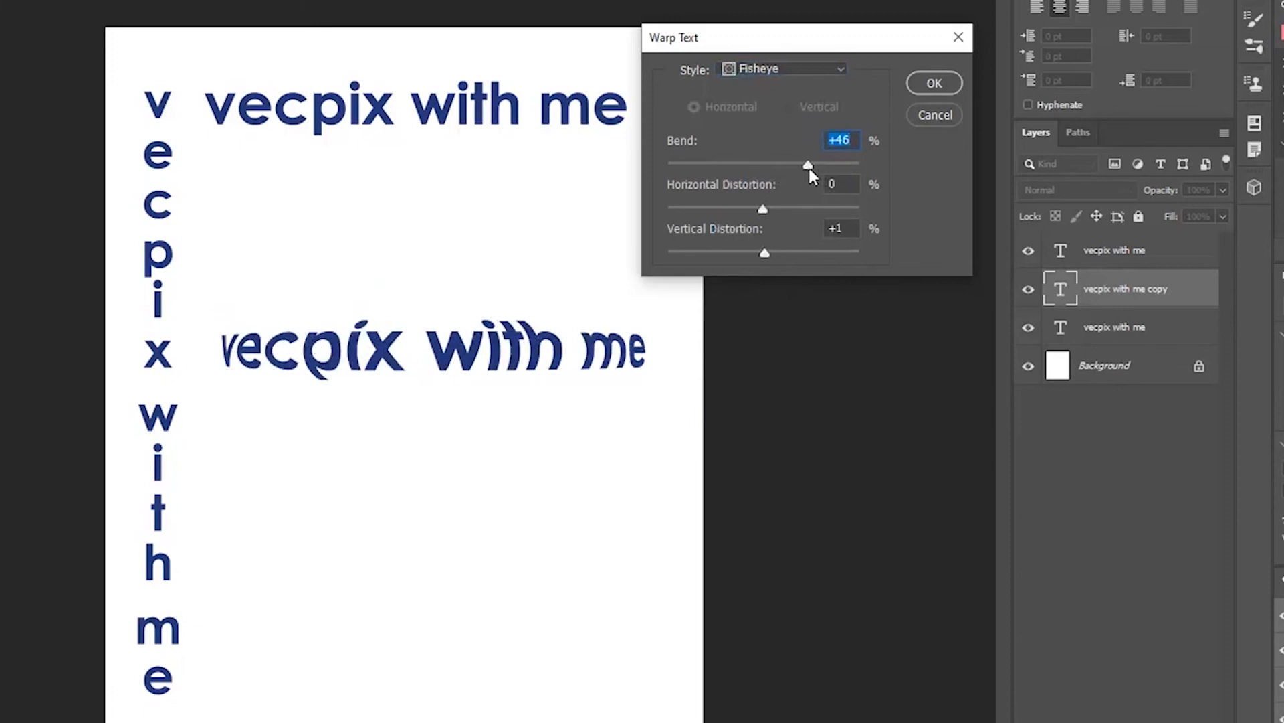
Try the Flag warp, return to Arc with an adjusted bend, and reopen Warp Text
click(783, 69)
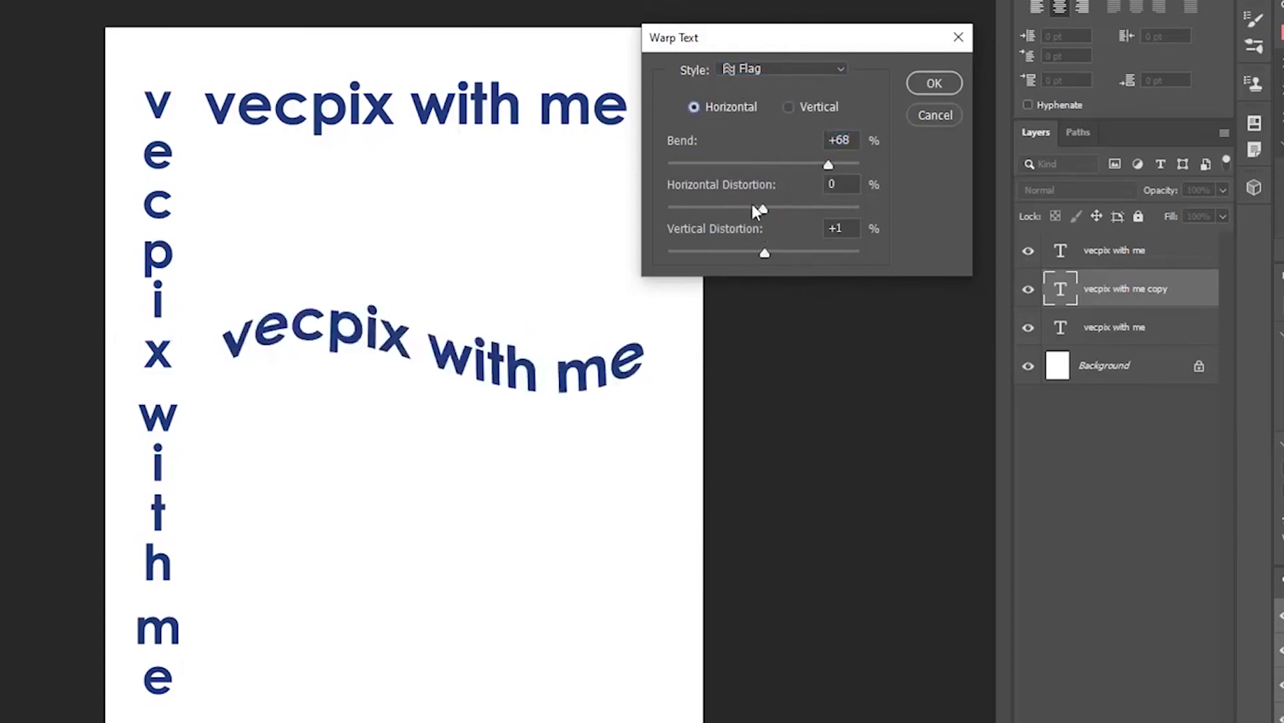
click(781, 69)
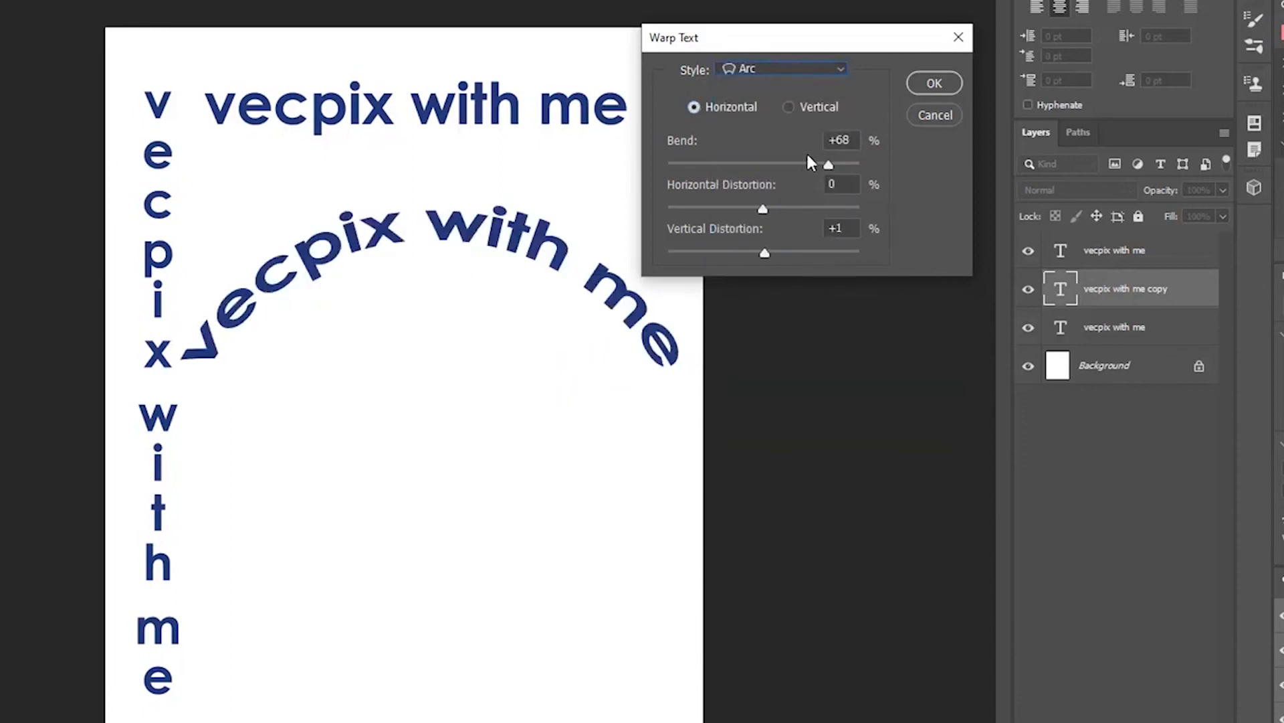
drag(828, 164, 773, 163)
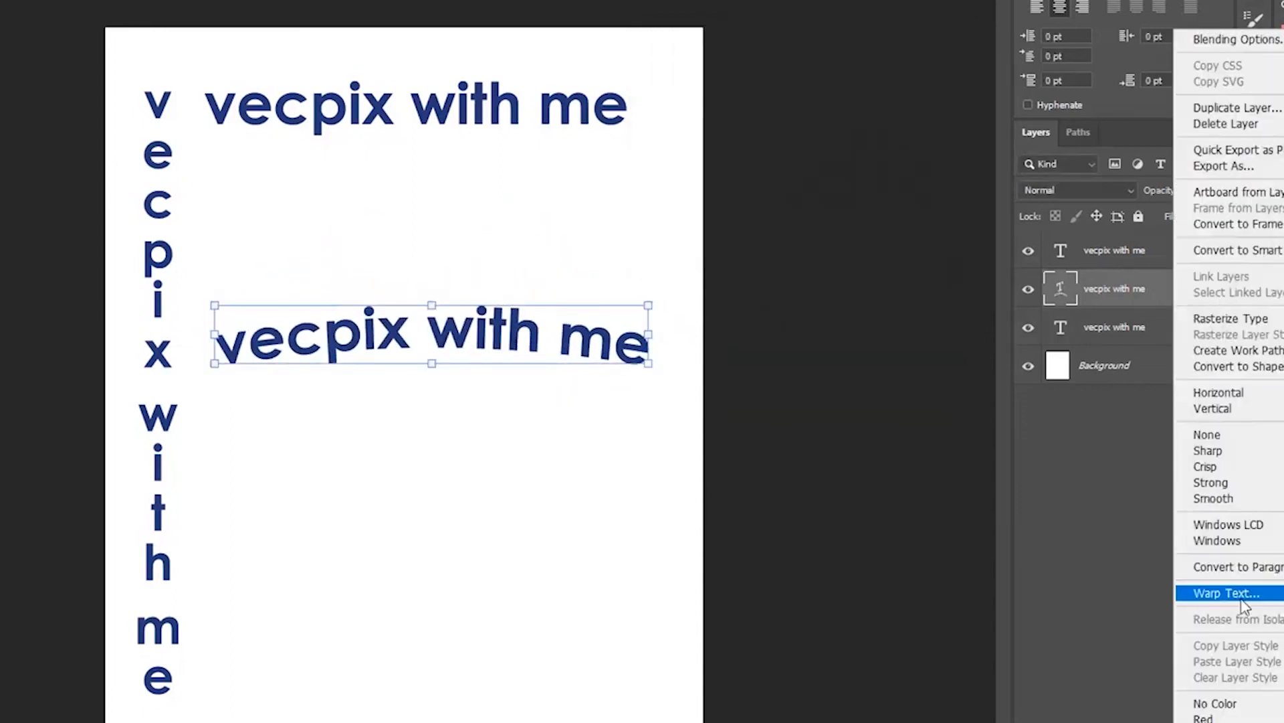
click(1226, 593)
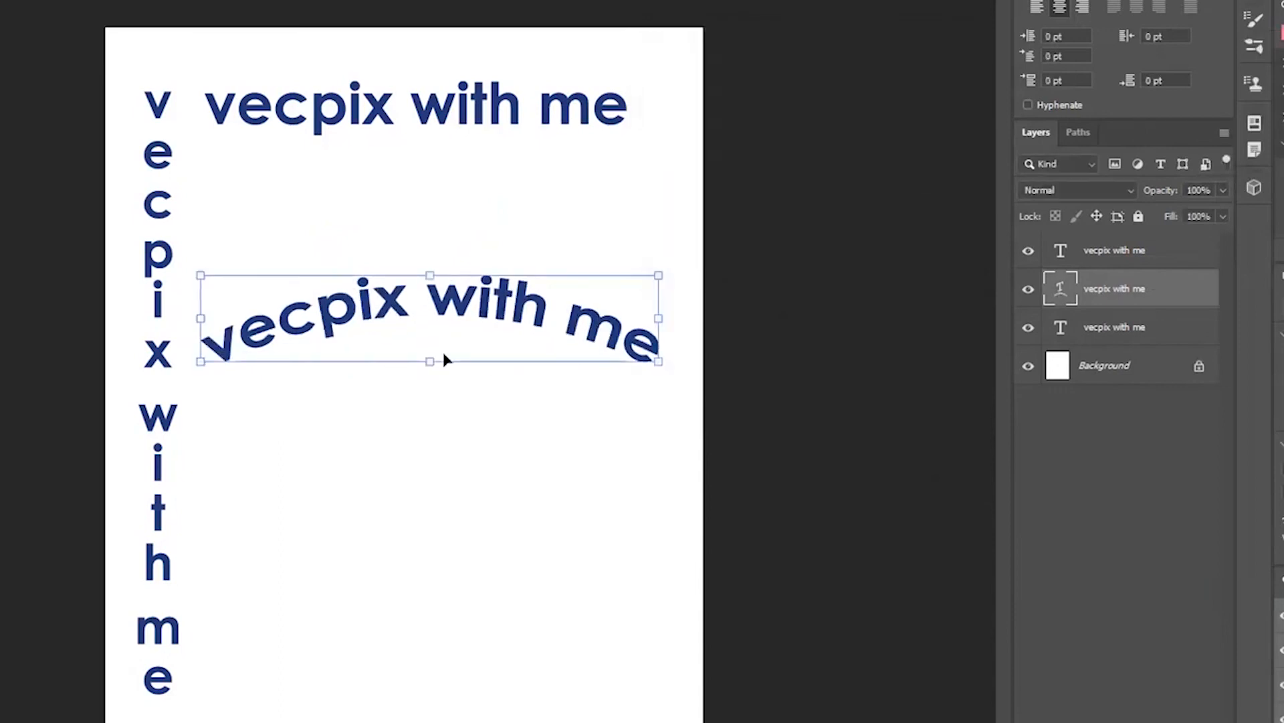